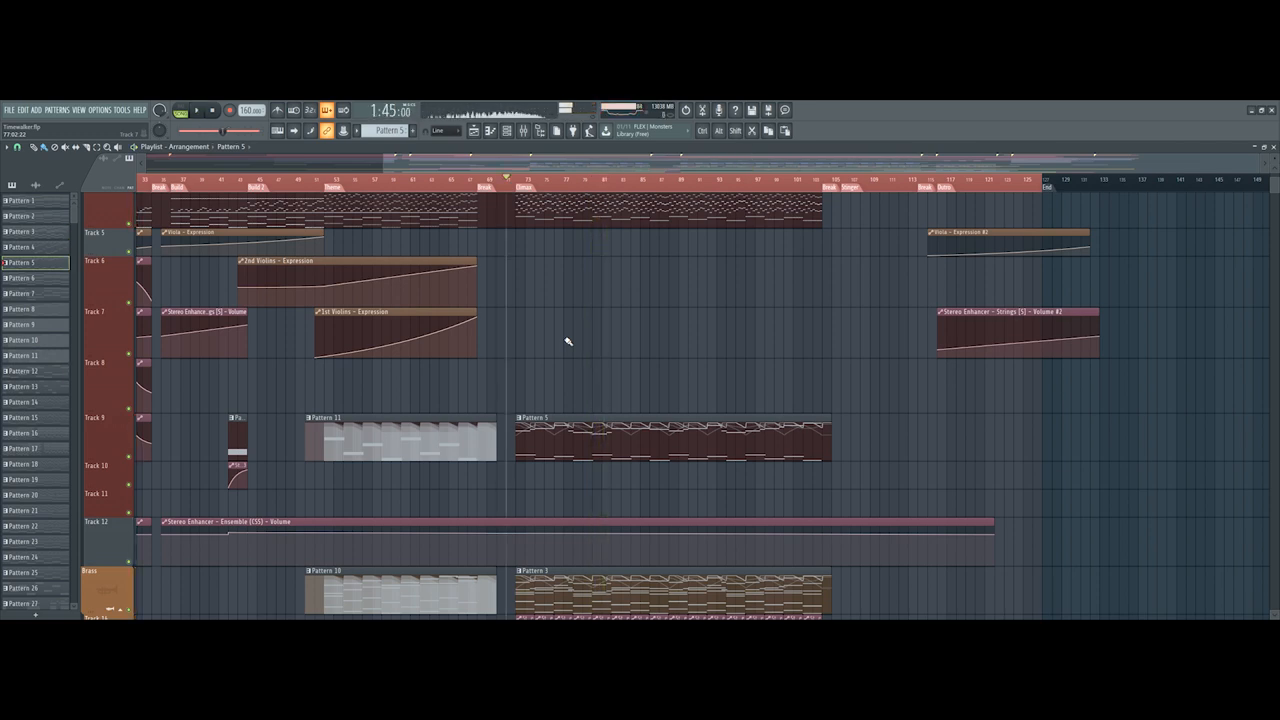
Scroll the Playlist down to the brass tracks.
scroll("down", 3)
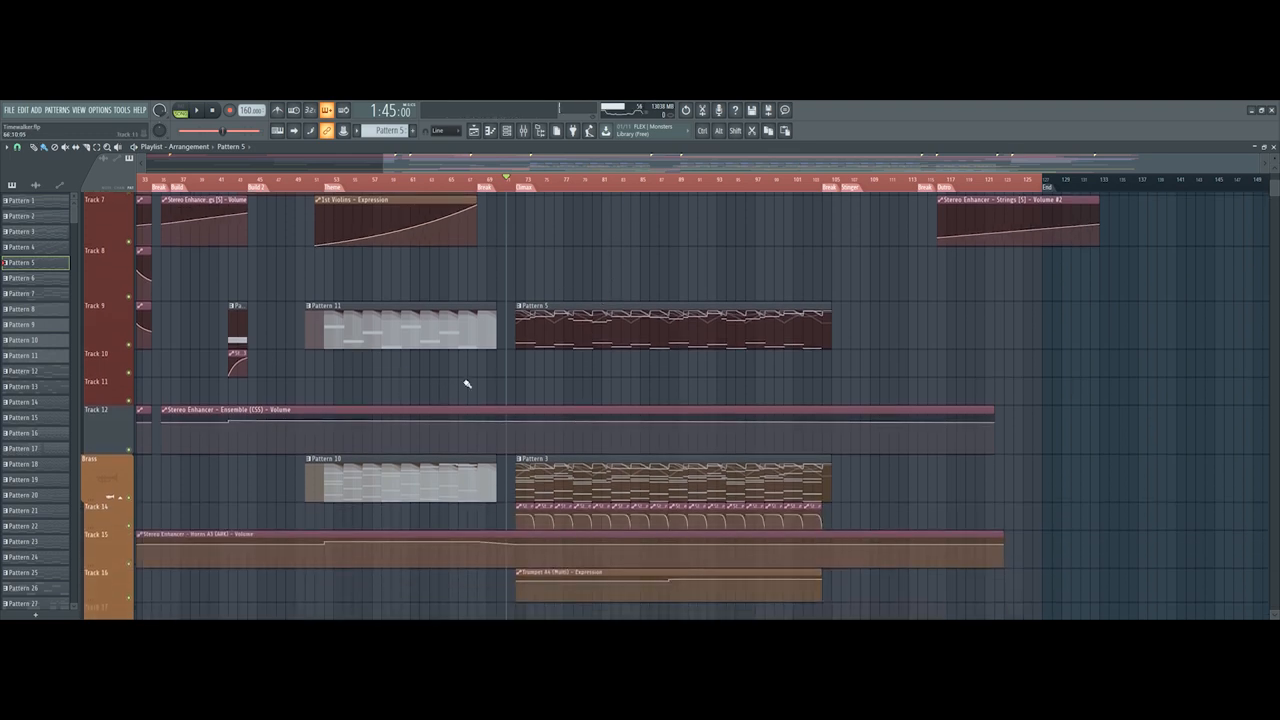
scroll("down", 3)
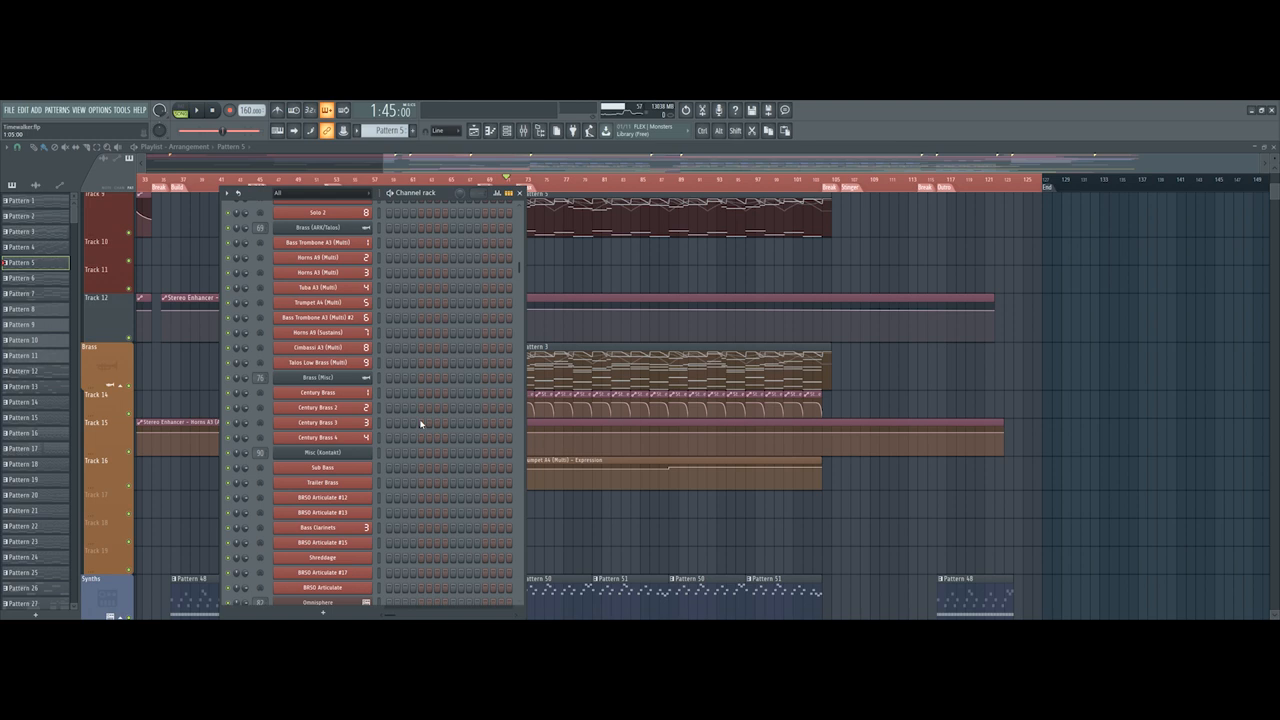
Open the Talos Low Brass part in the piano roll and browse the channel list.
scroll("up", 3)
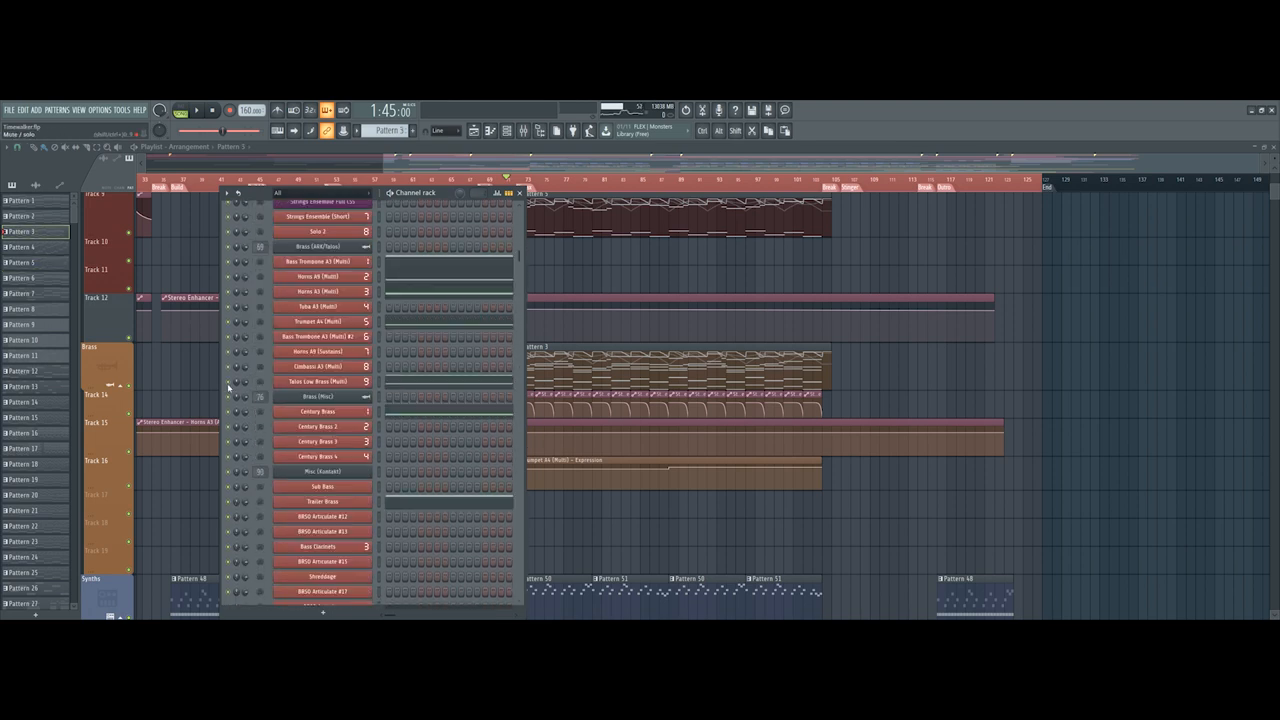
double_click(318, 381)
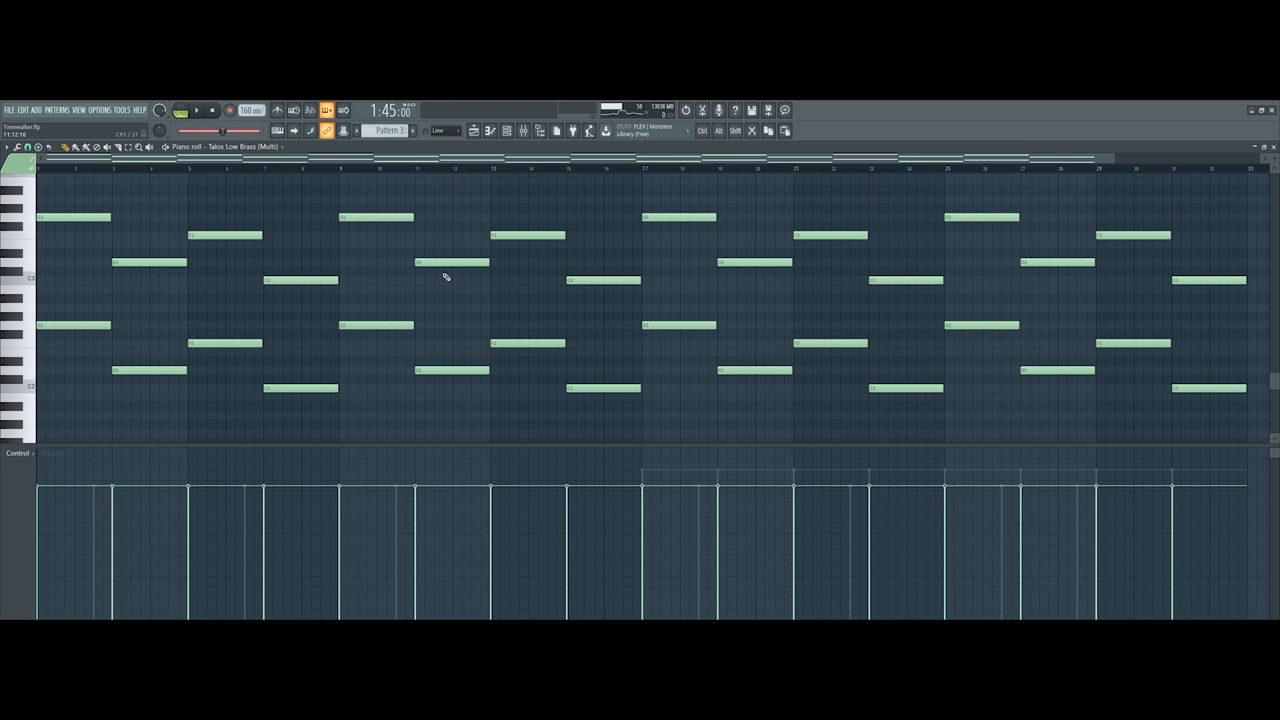
mouse_move(440, 275)
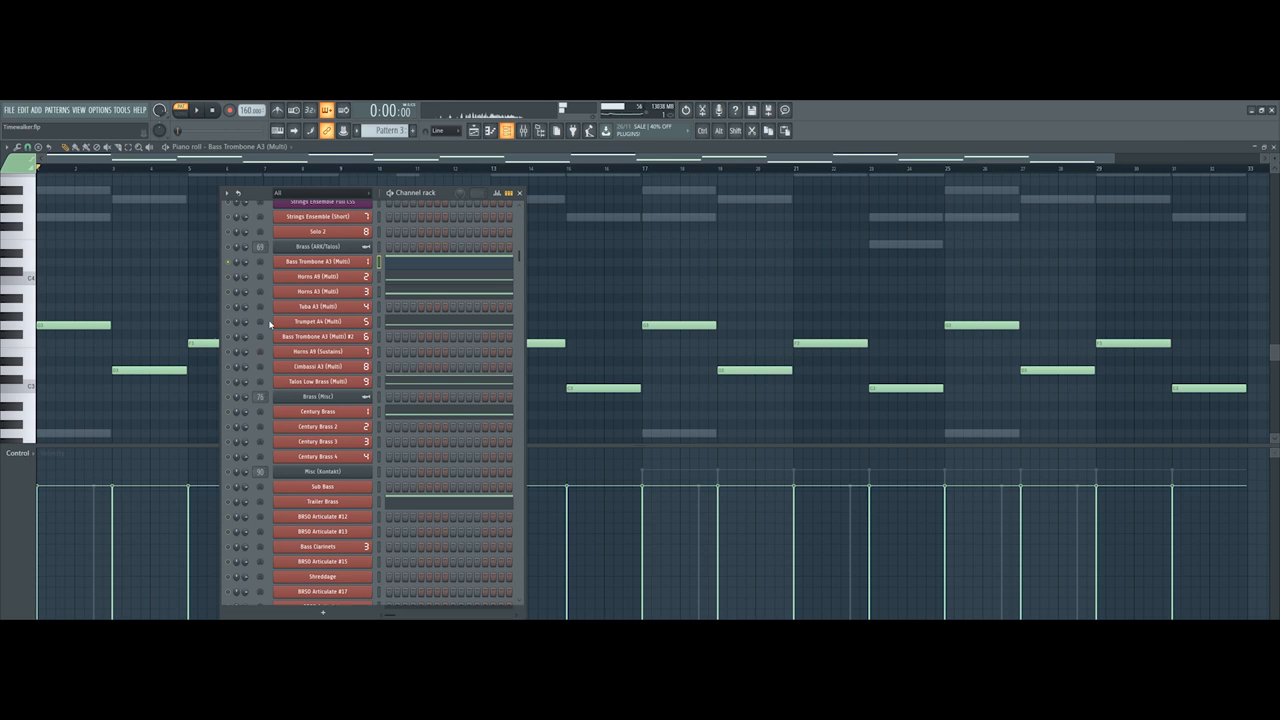
scroll("down", 3)
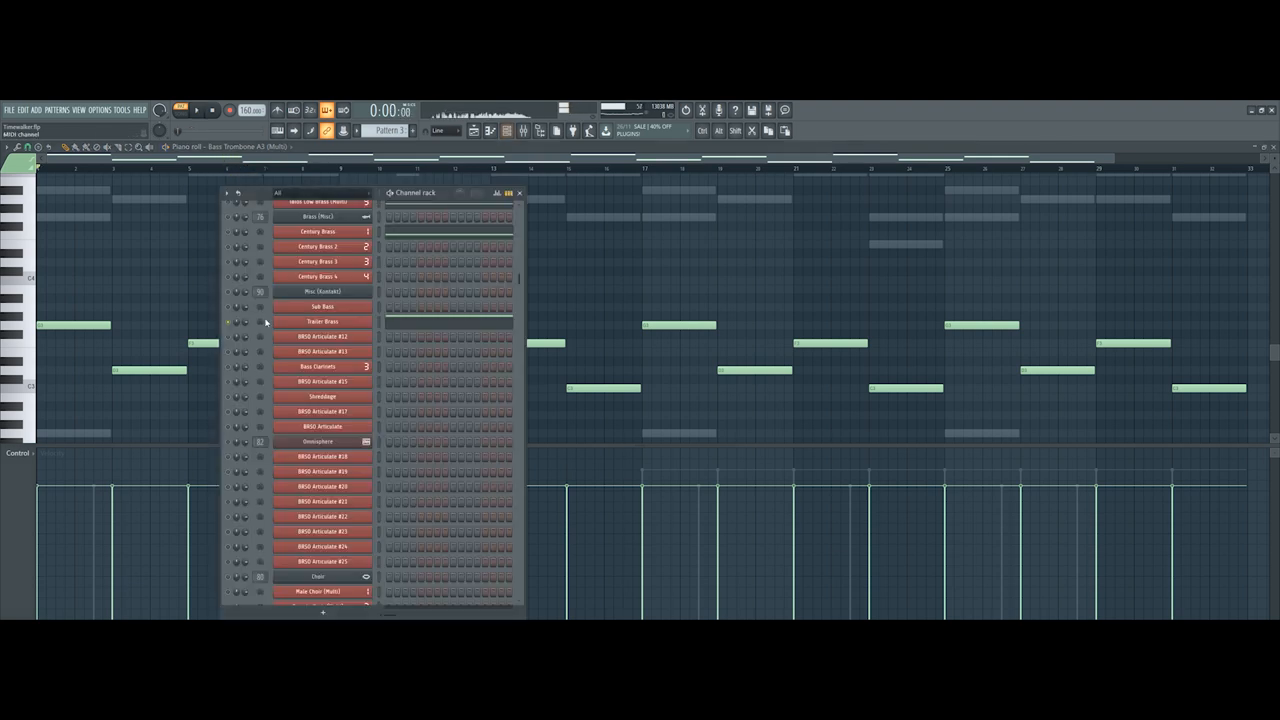
scroll("up", 3)
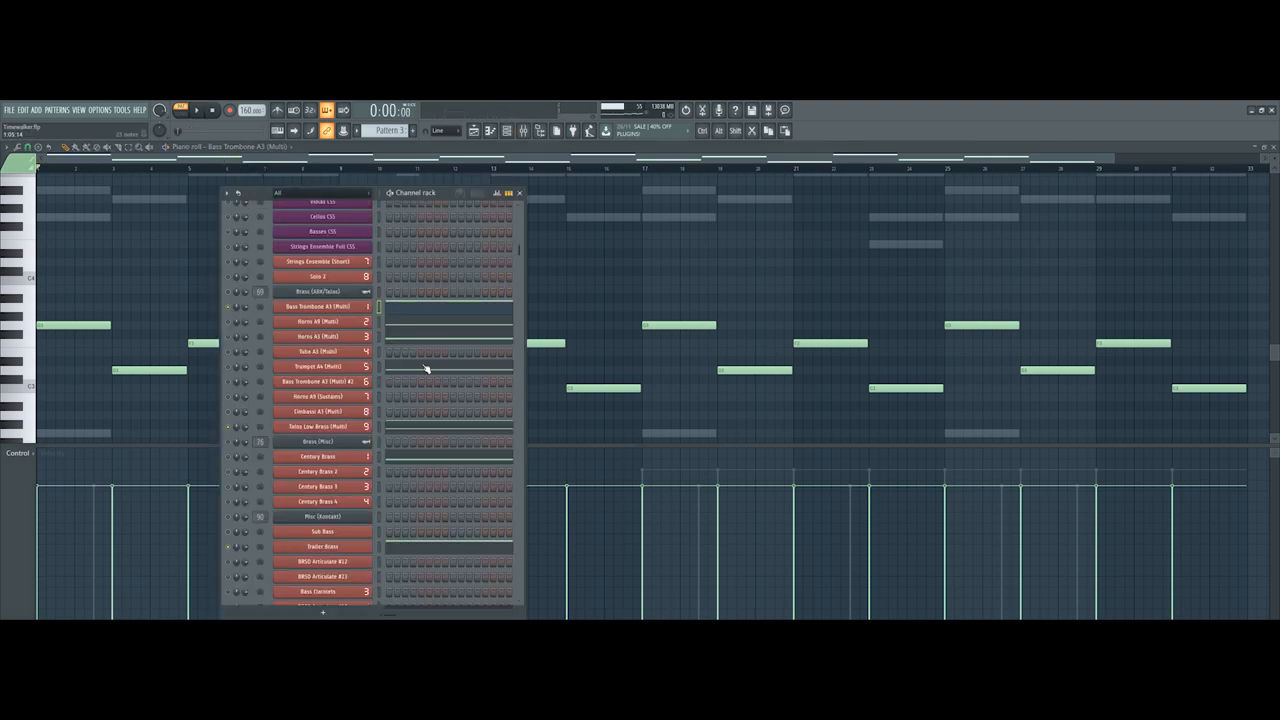
Stop playback, then view the Horns A3 and Century Brass parts in the piano roll.
left_click(320, 321)
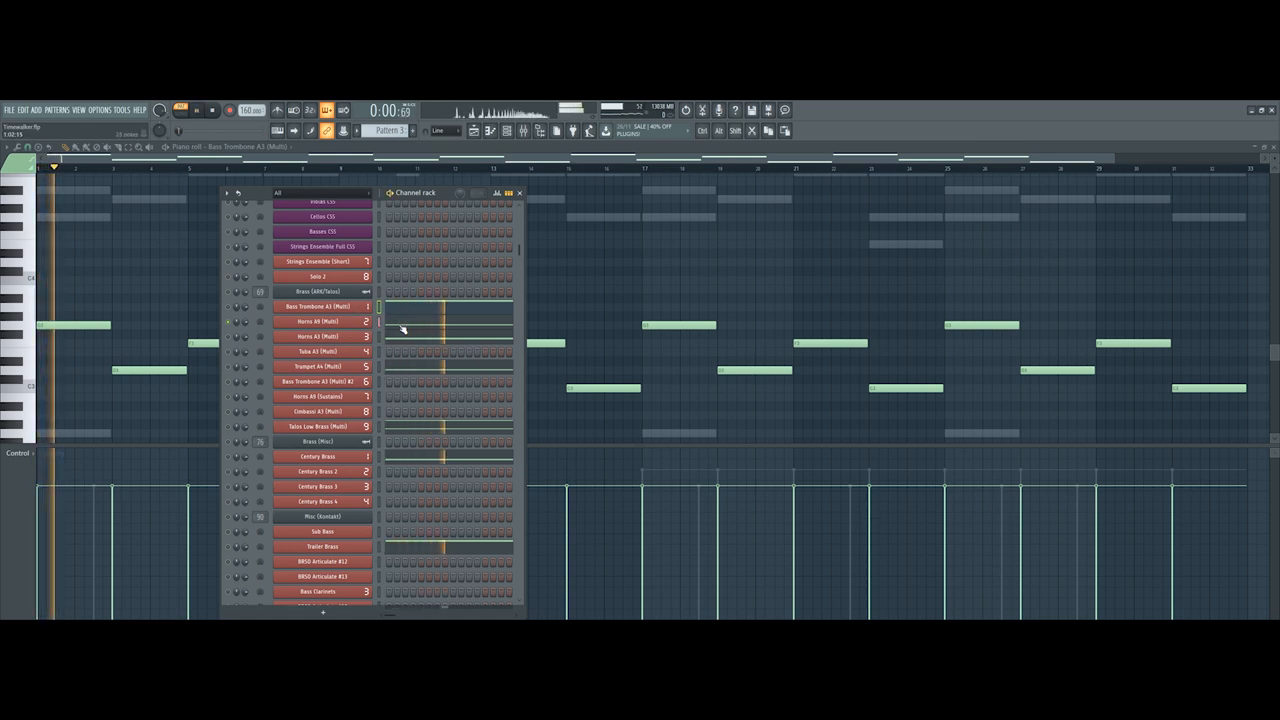
key("space")
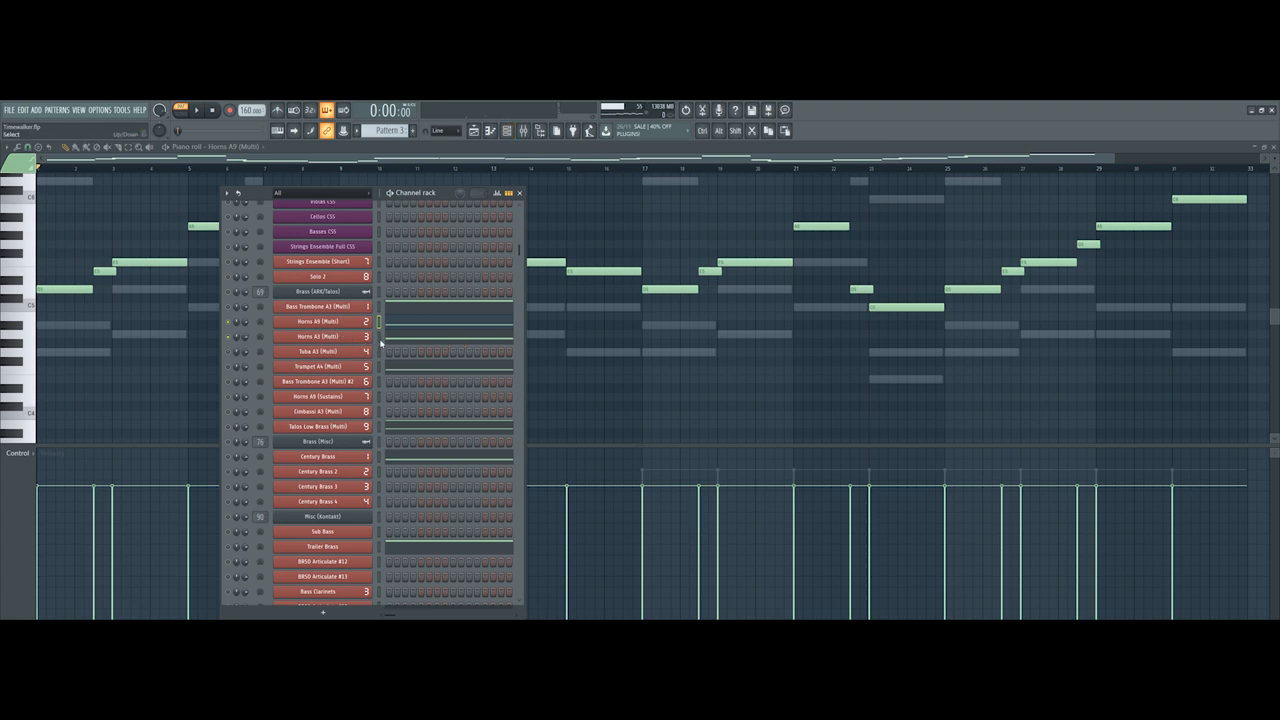
left_click(519, 192)
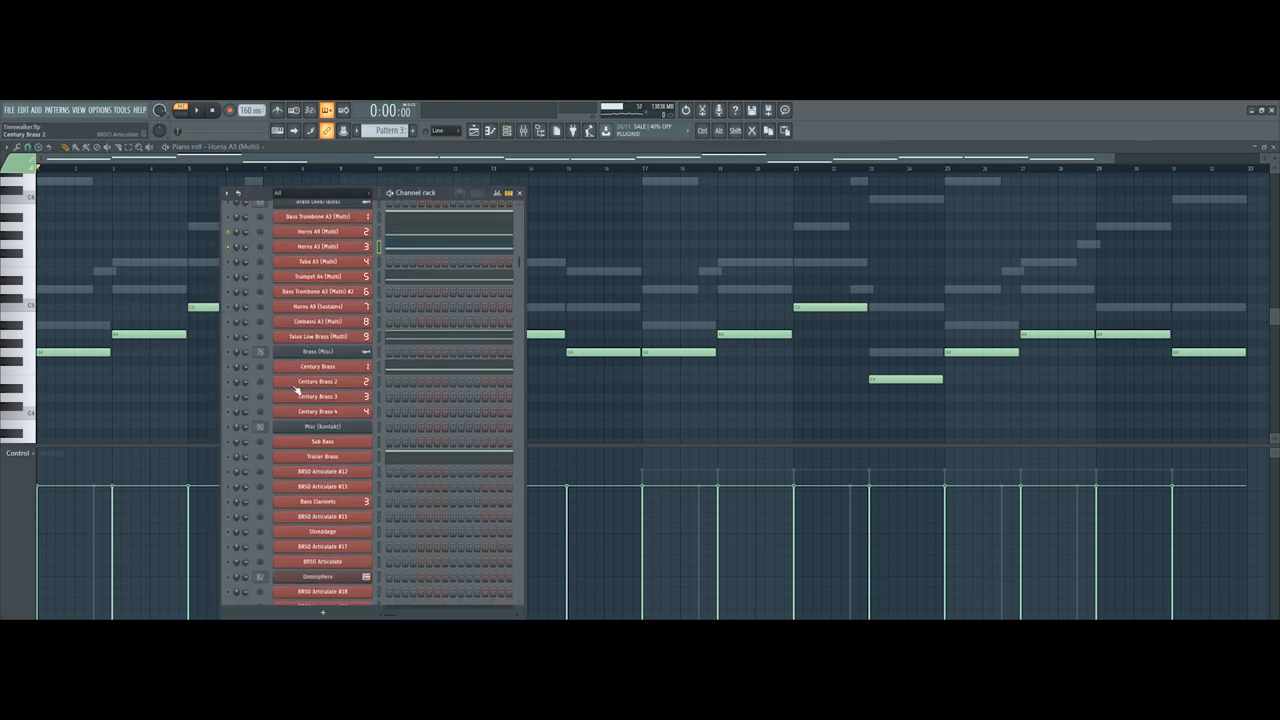
left_click(320, 381)
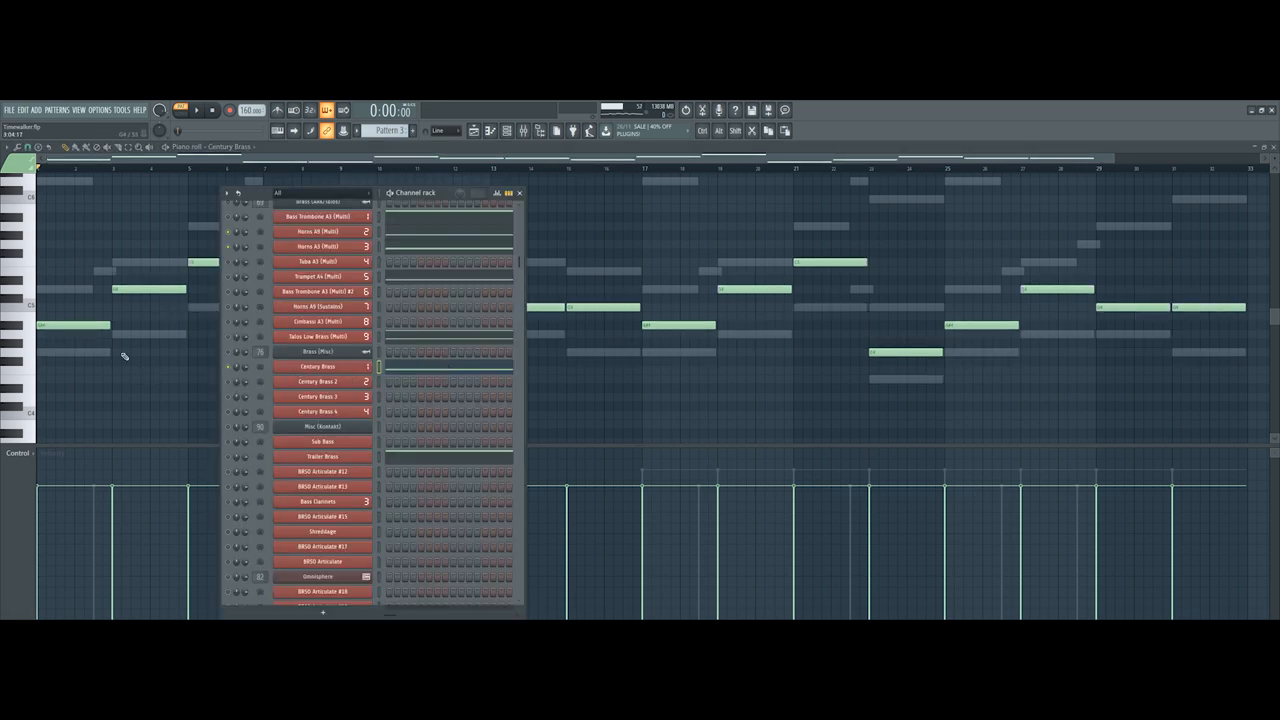
scroll("up", 3)
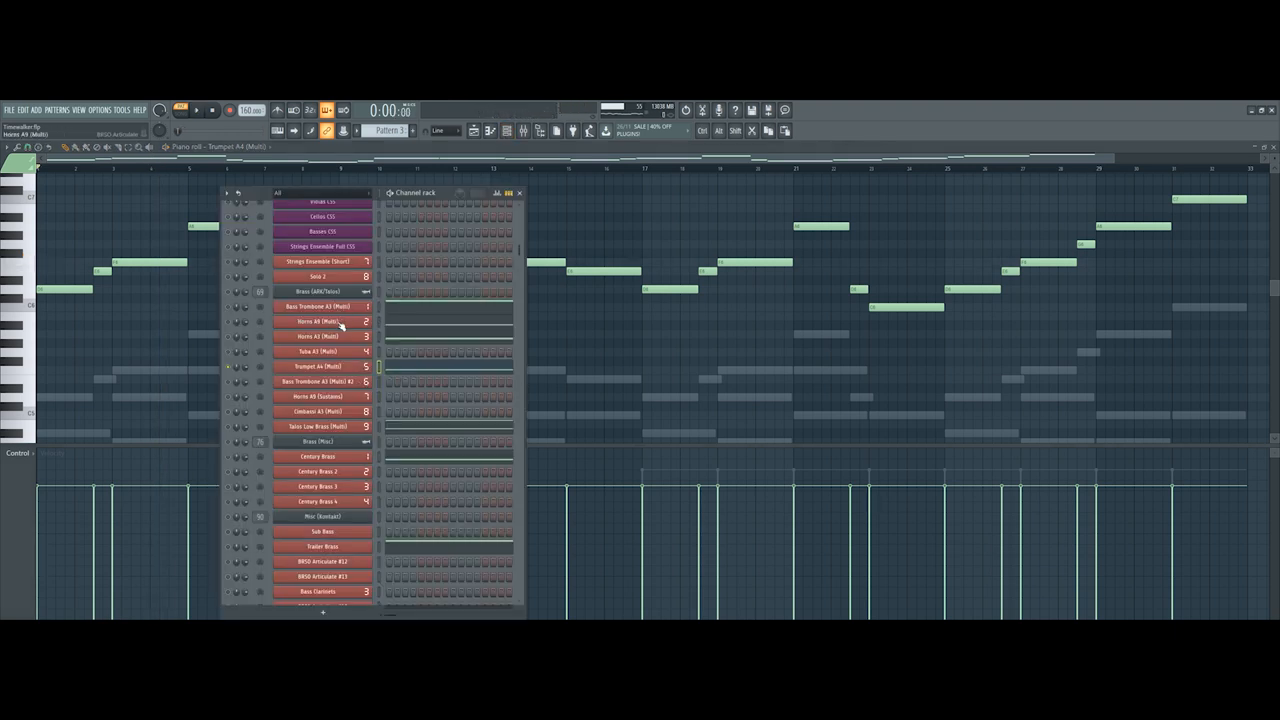
scroll("down", 3)
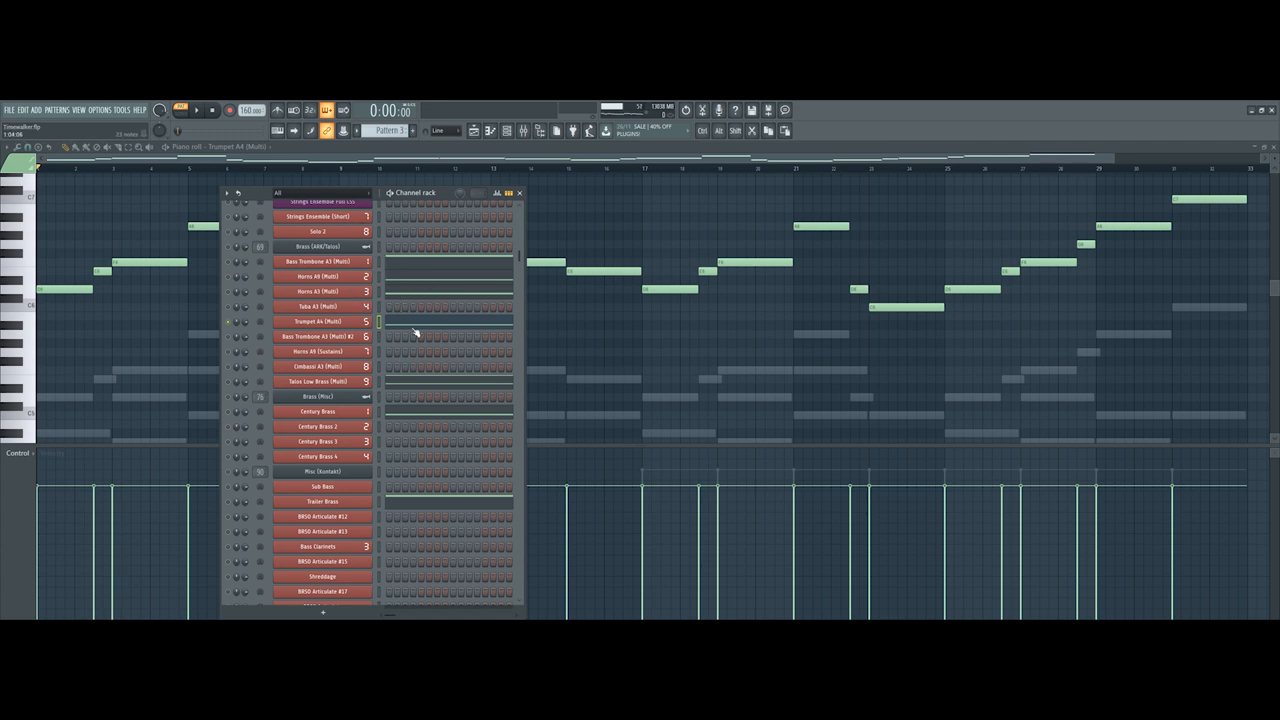
scroll("up", 3)
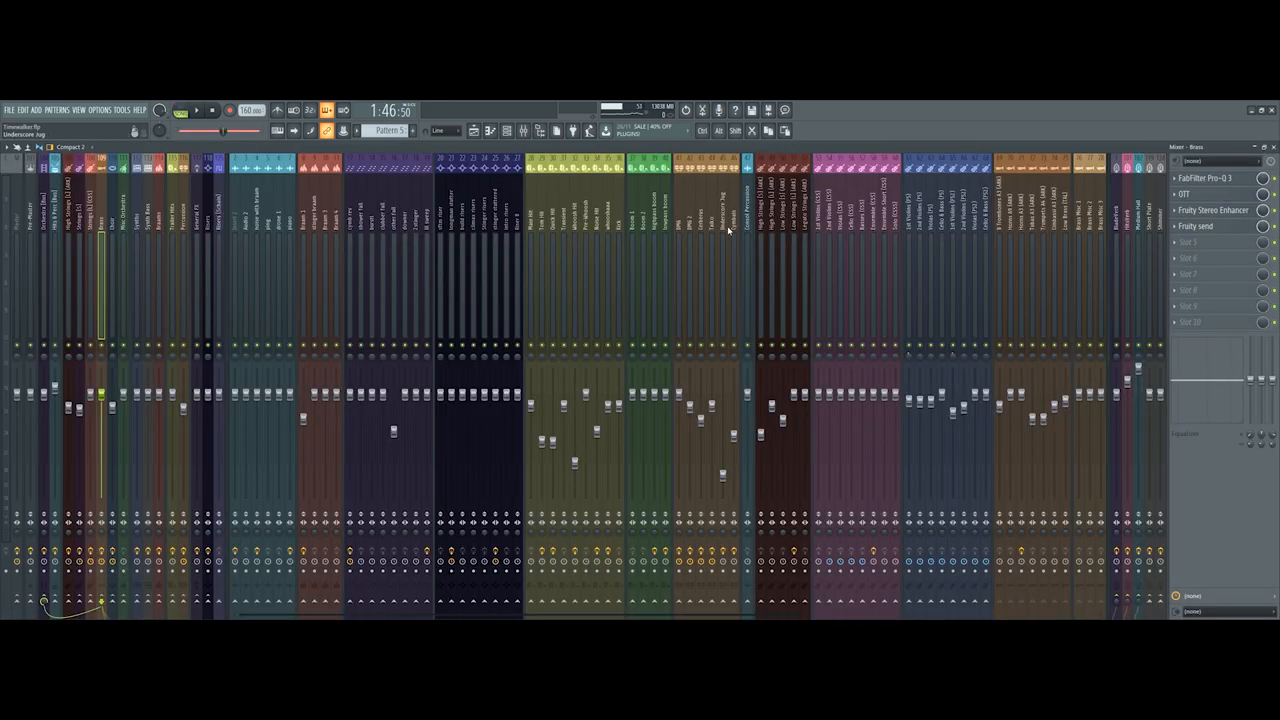
left_click(1030, 230)
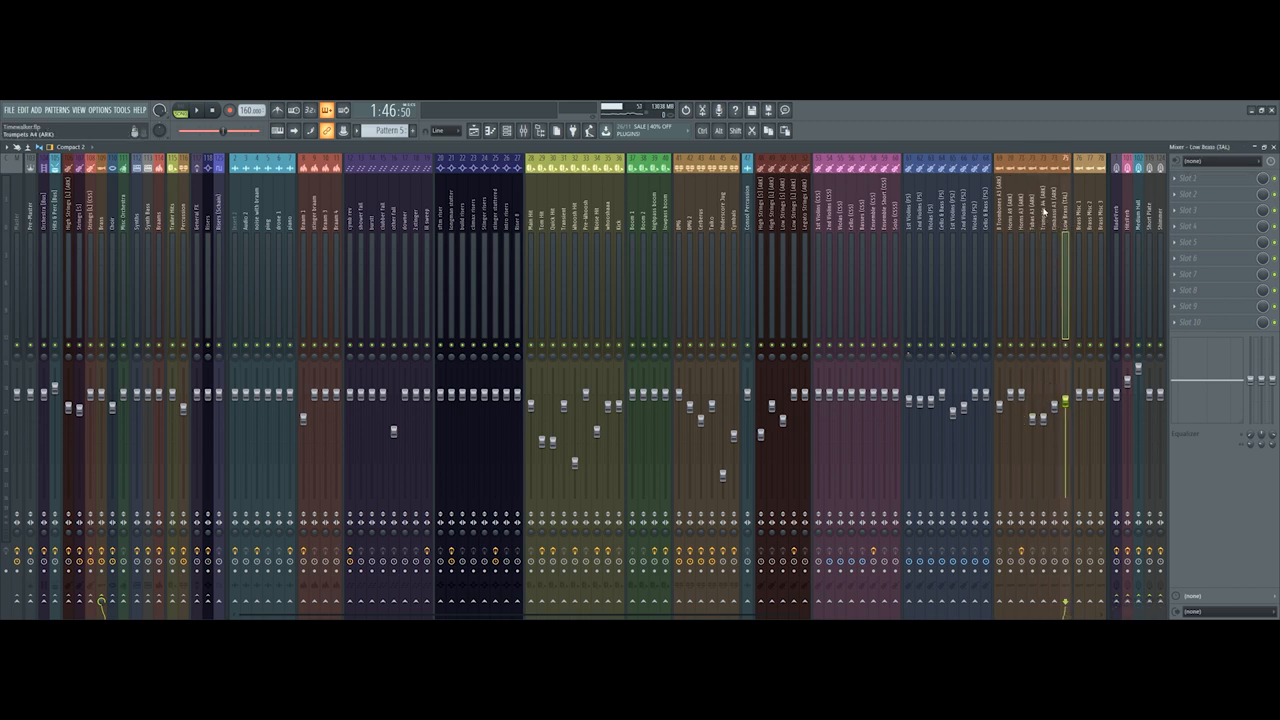
left_click(1030, 200)
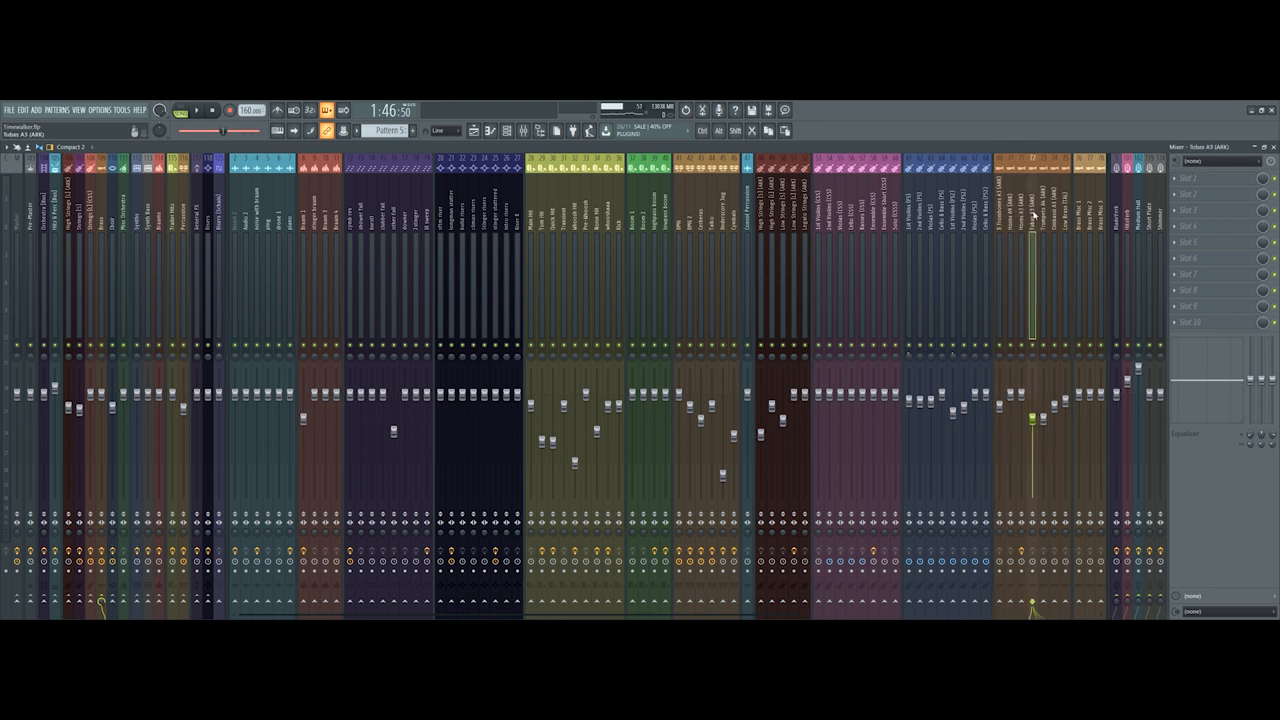
left_click(1065, 200)
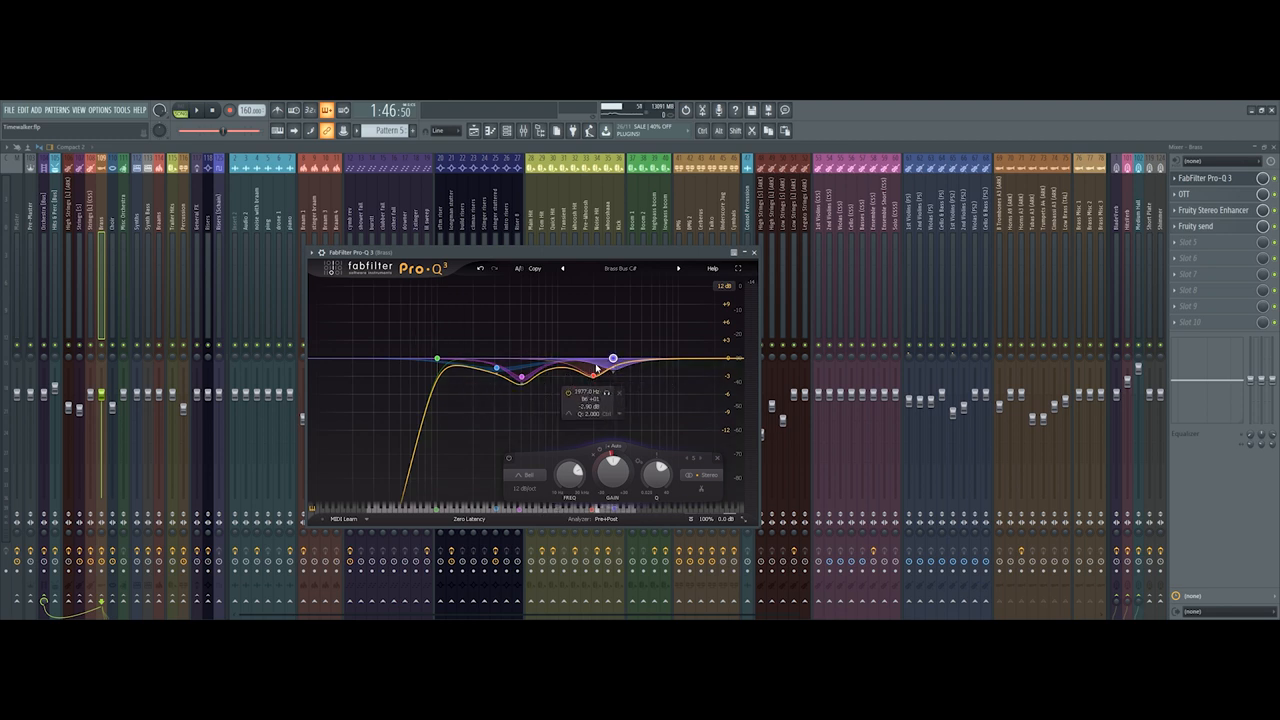
left_click_drag(590, 377, 613, 358)
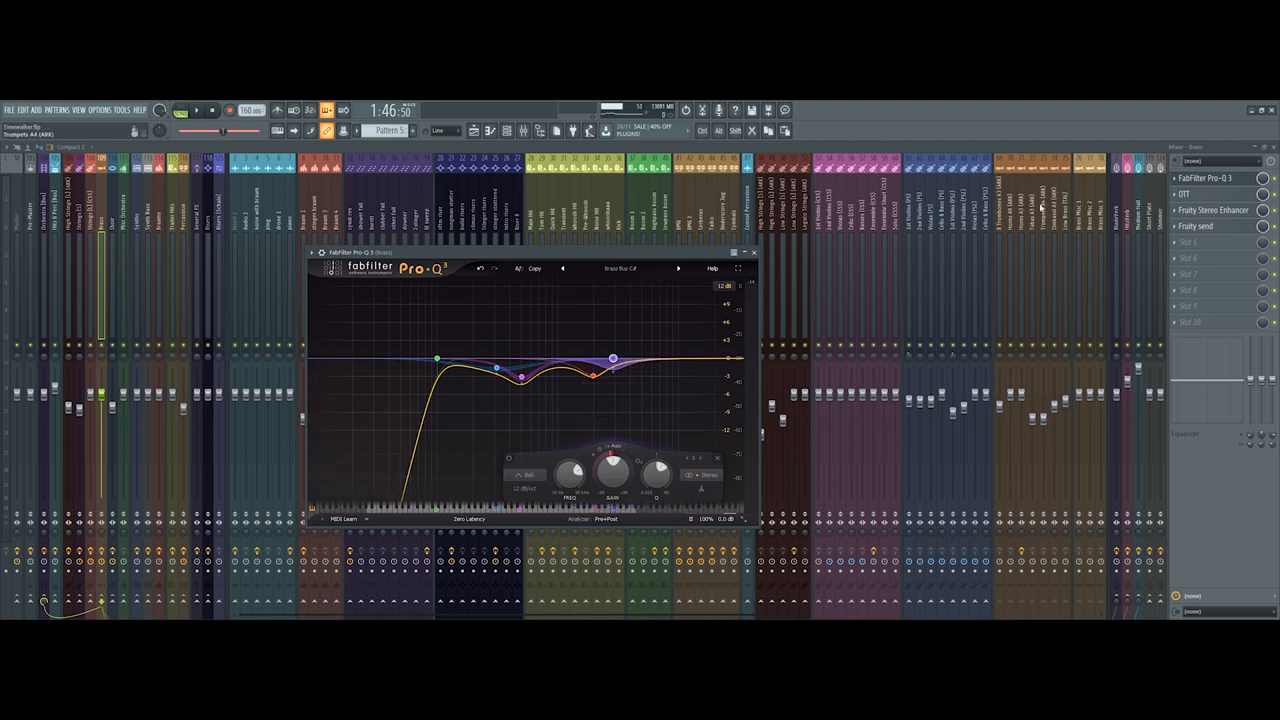
left_click(611, 358)
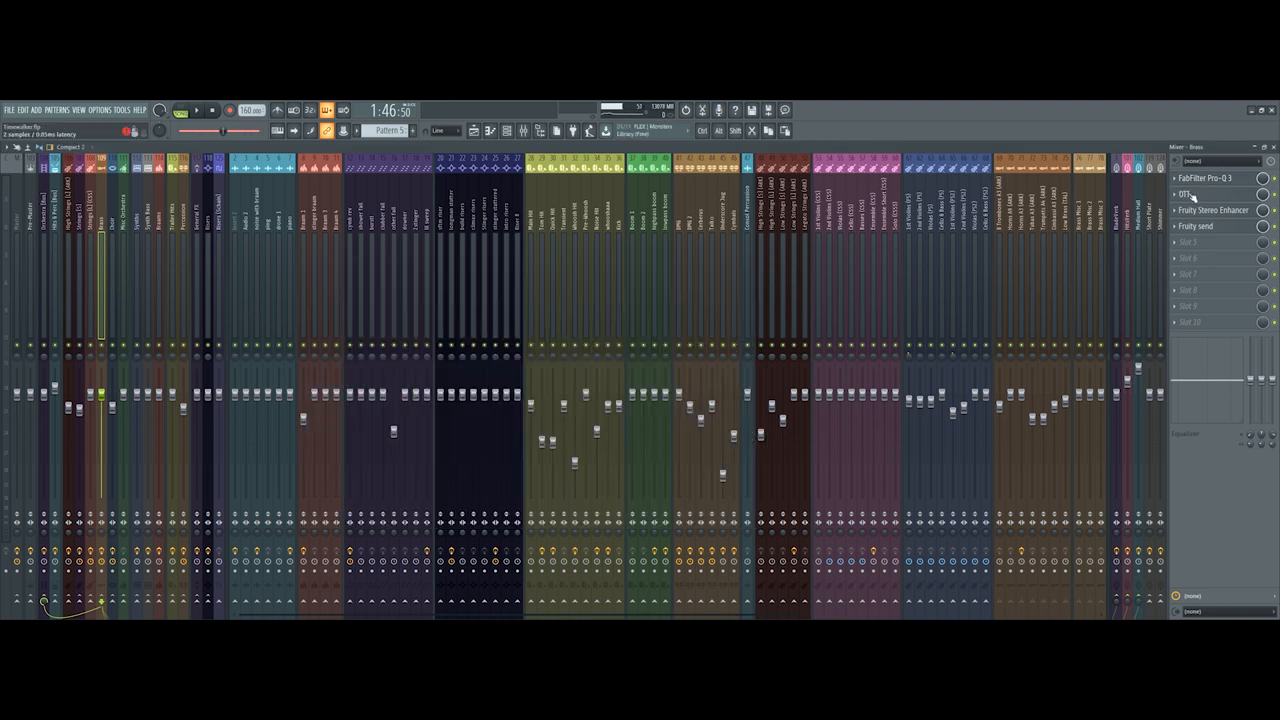
Open the Brass bus OTT compressor, close it, then reopen it after playback.
left_click(1189, 193)
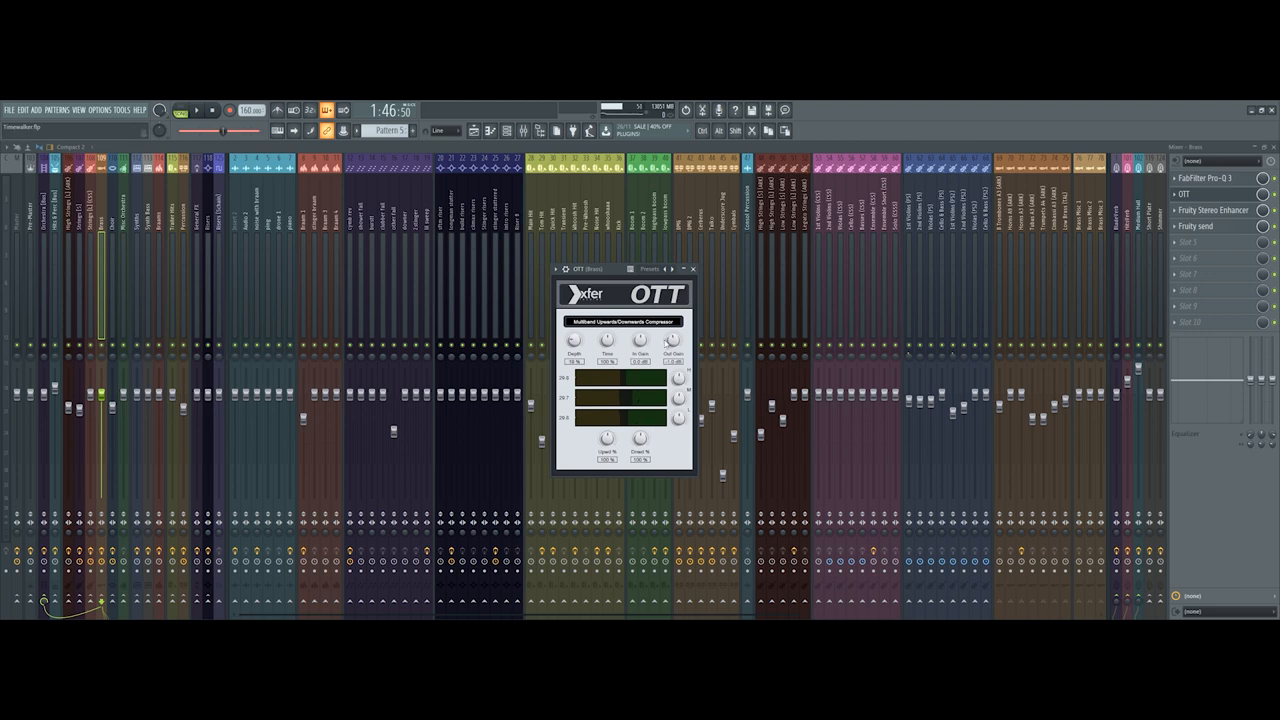
left_click(693, 268)
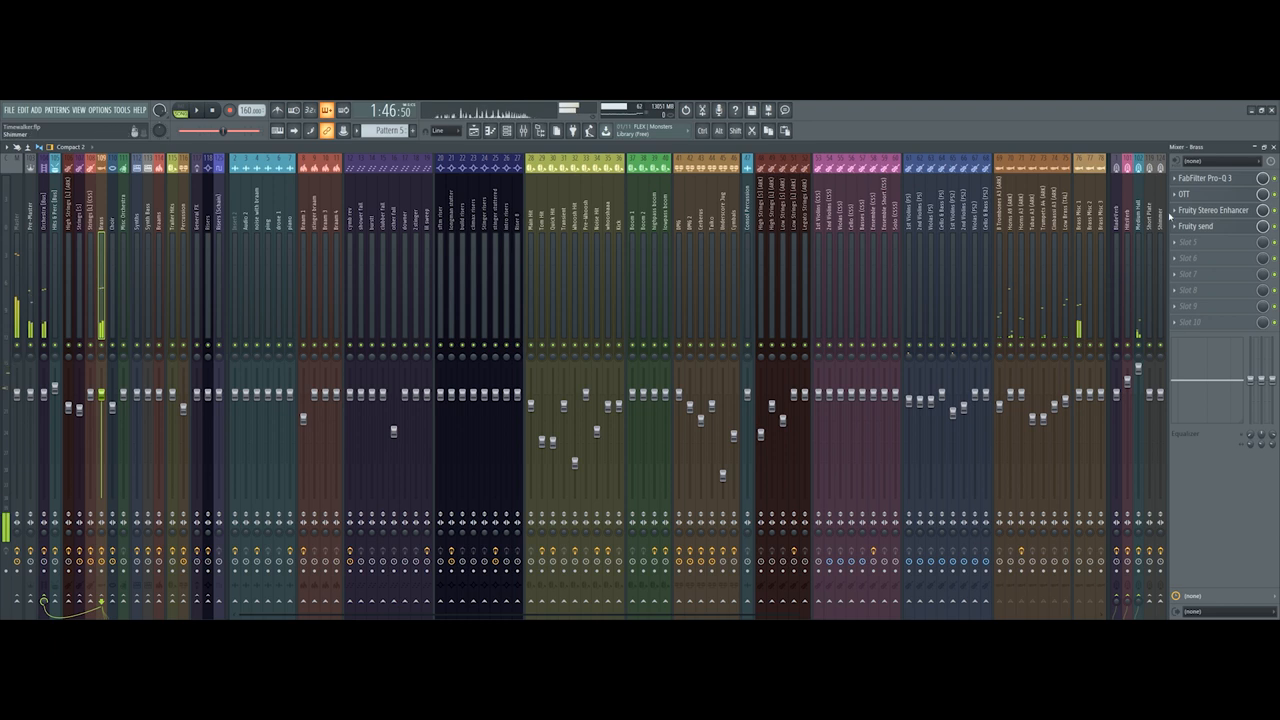
left_click(1184, 194)
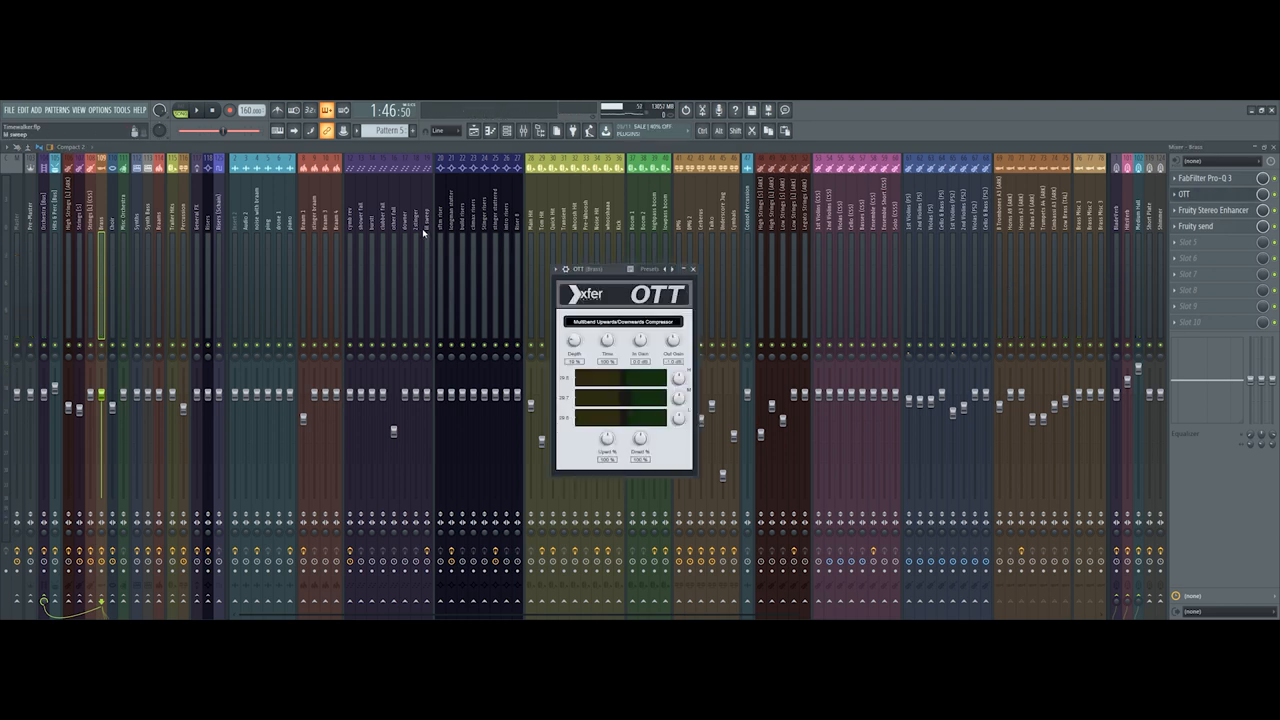